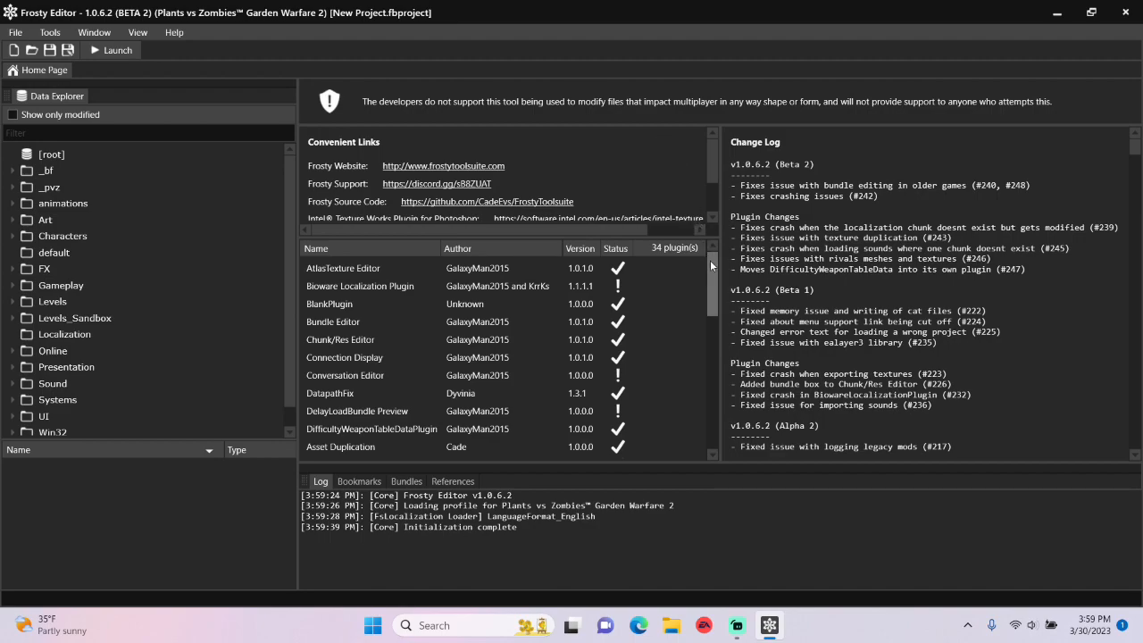
Step: Expand Gameplay > Weapons > Cactus and list the PotatoMine folder's assets
scroll("down", 3)
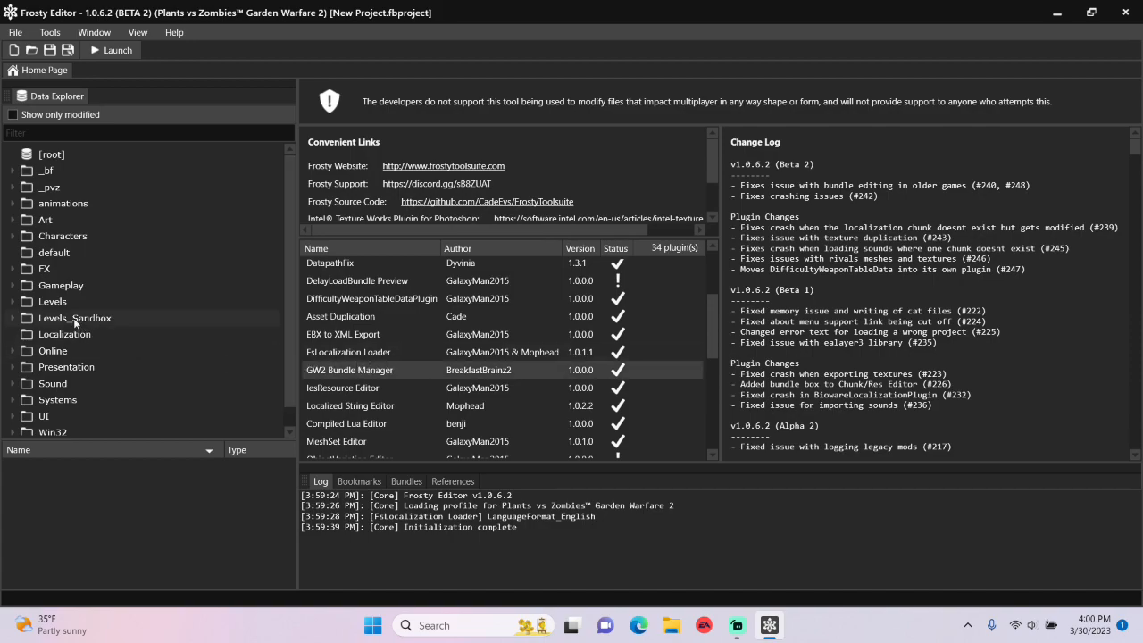
left_click(14, 214)
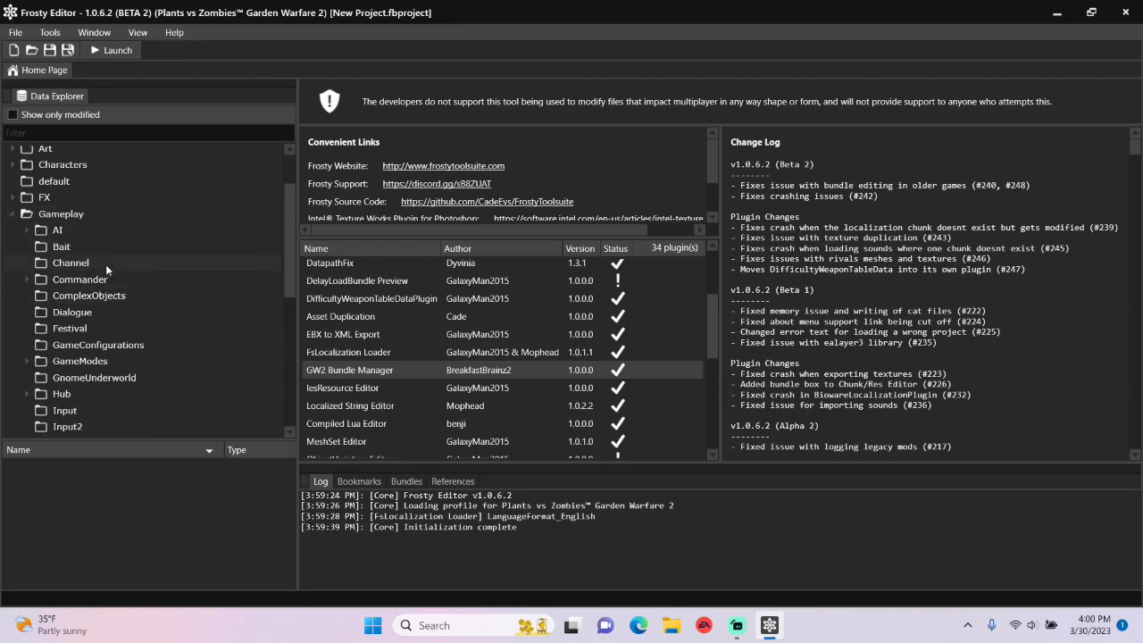
scroll("down", 3)
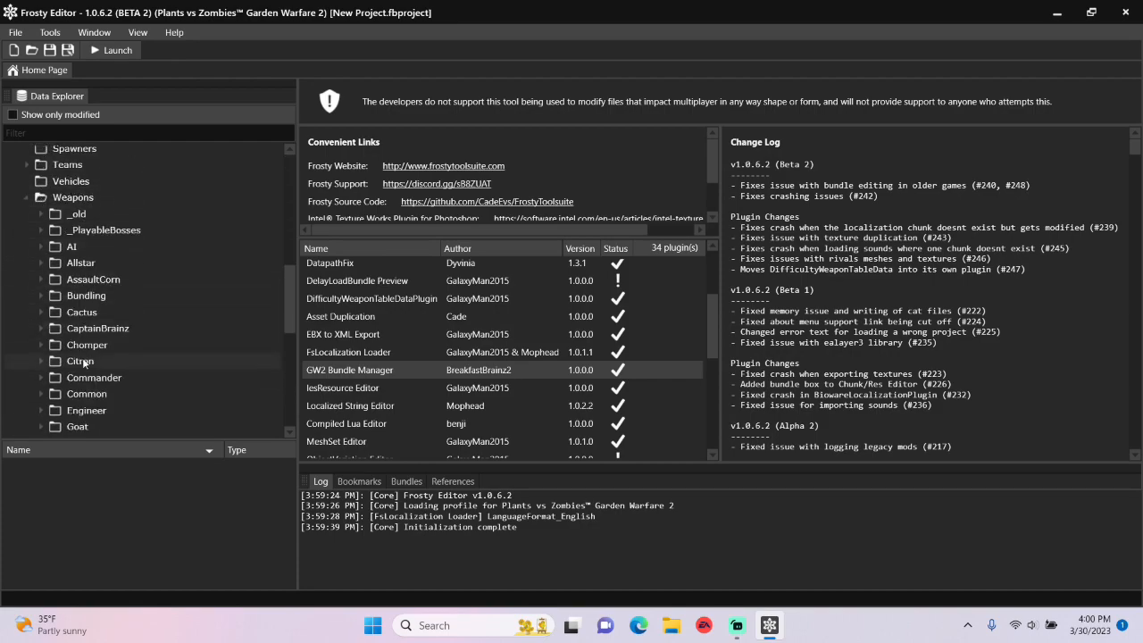
left_click(41, 311)
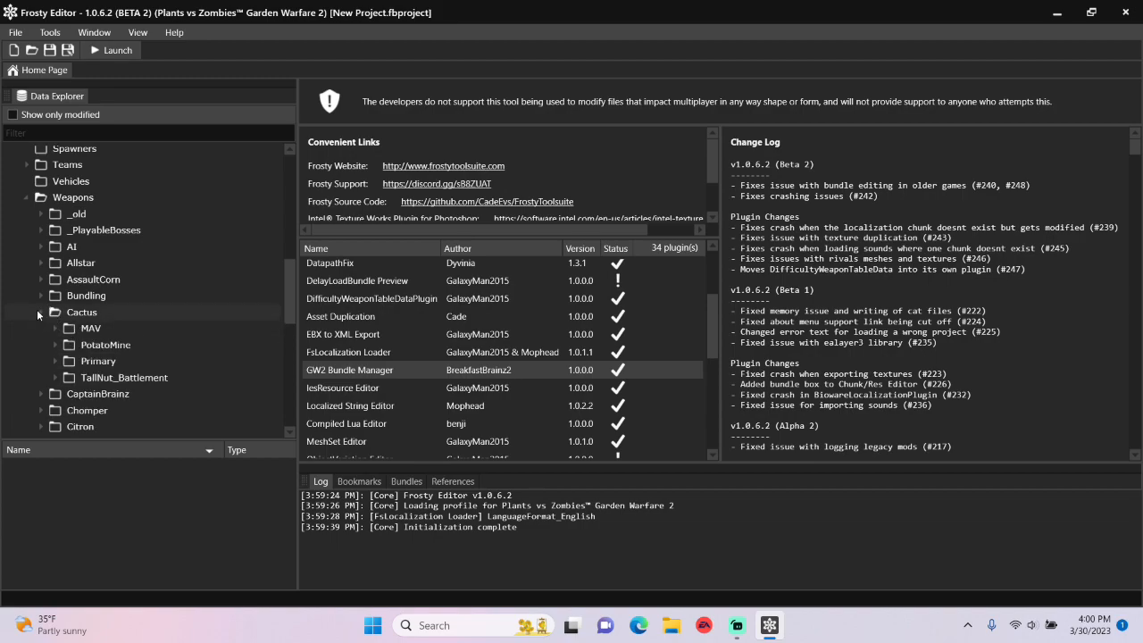
left_click(105, 345)
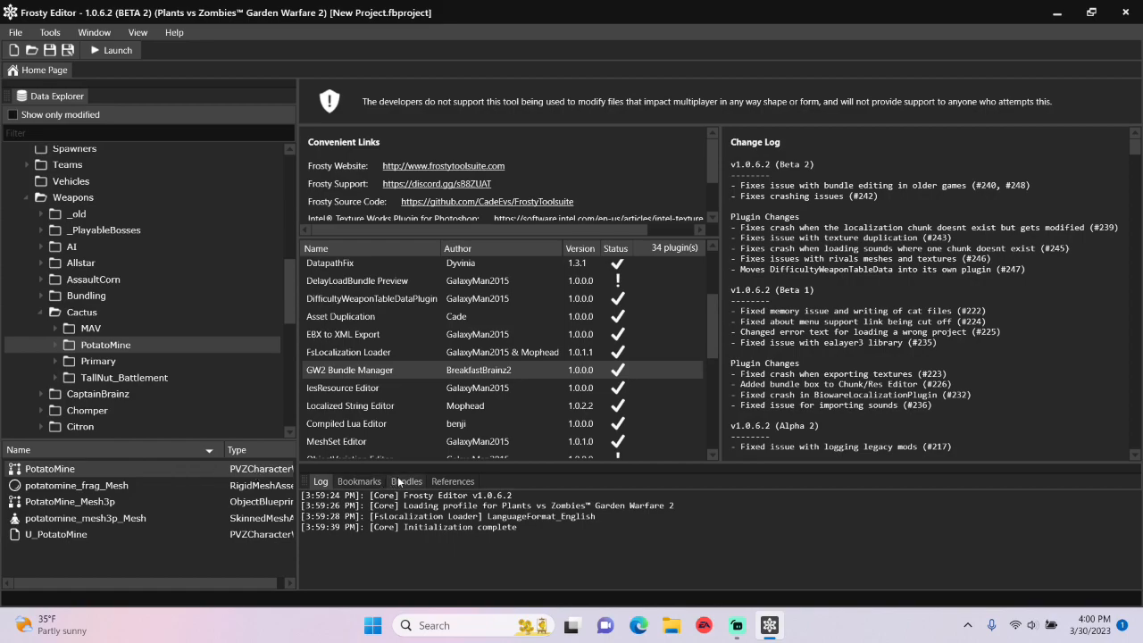
Step: Check the bundles of the frag mesh and the PotatoMine asset
left_click(408, 481)
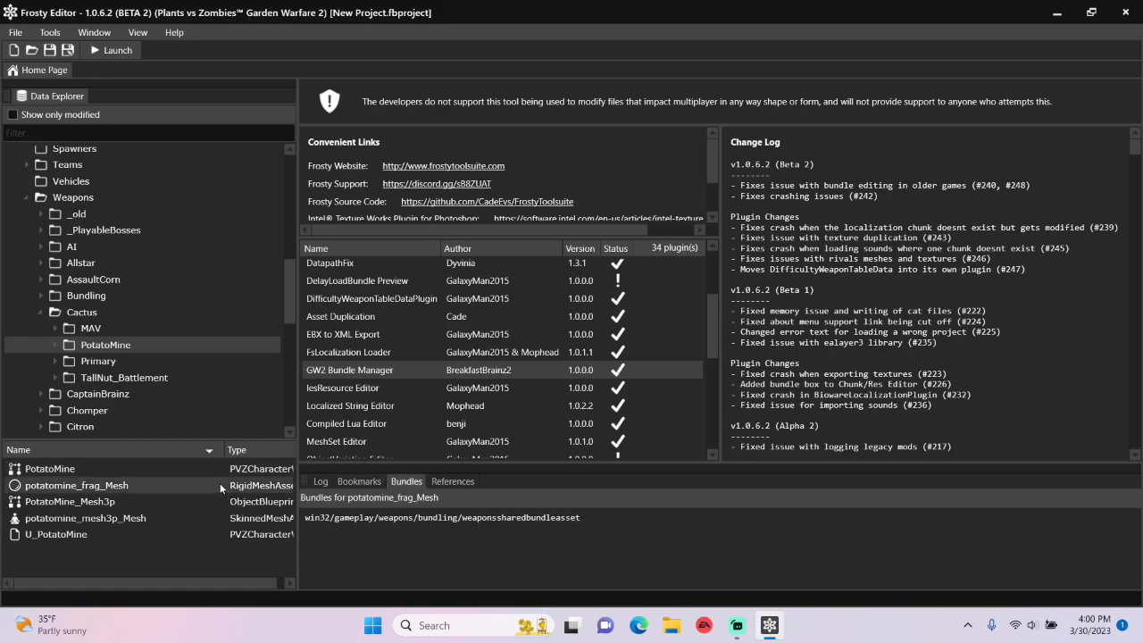
left_click(54, 484)
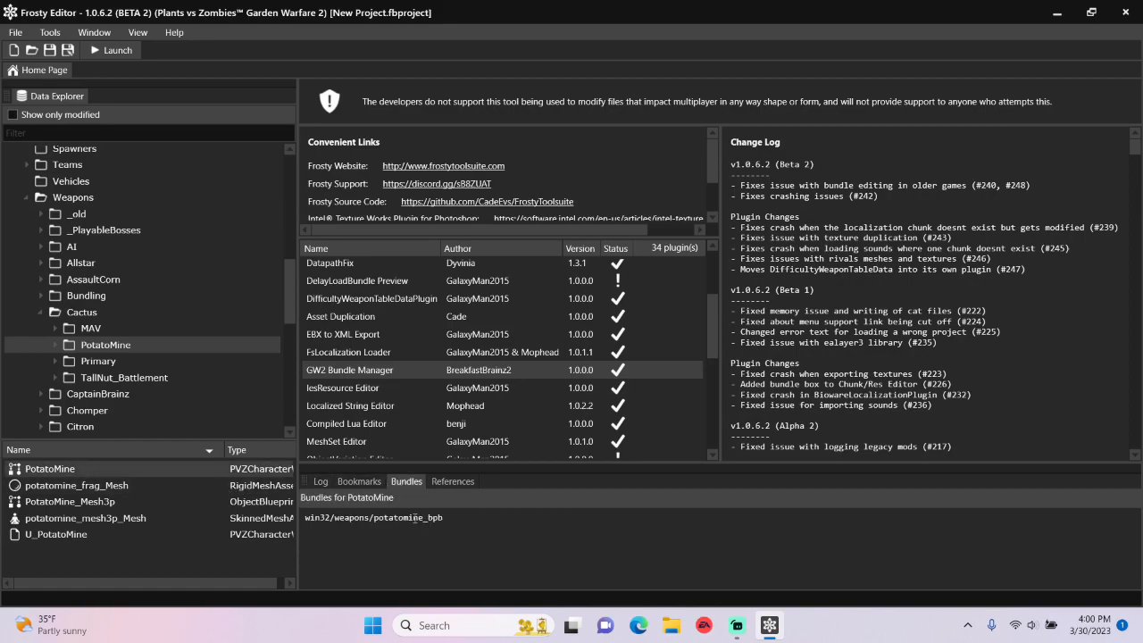
Step: Open PotatoMine and expand WeaponFiring > PrimaryFire > Projectiles down to the ProjectileObject field
double_click(50, 468)
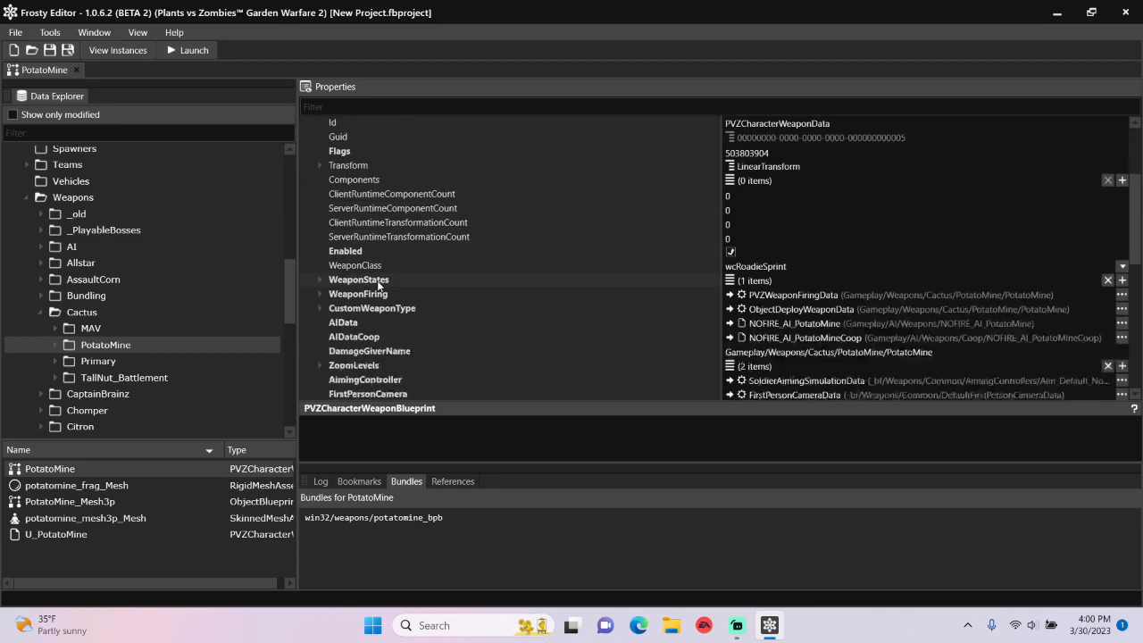
left_click(319, 293)
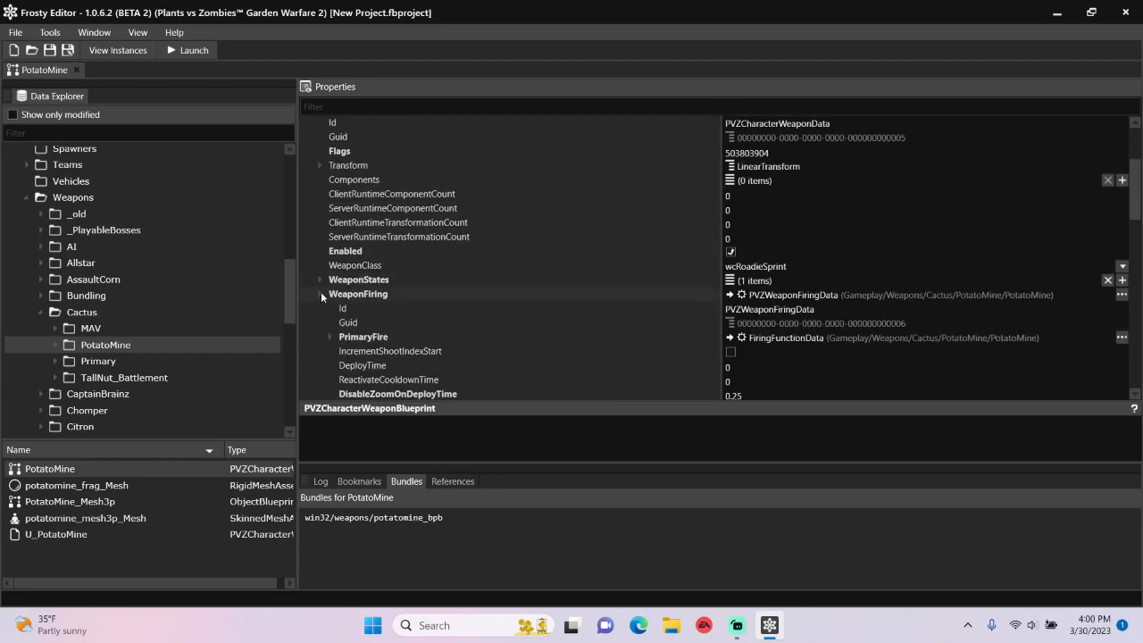
left_click(329, 336)
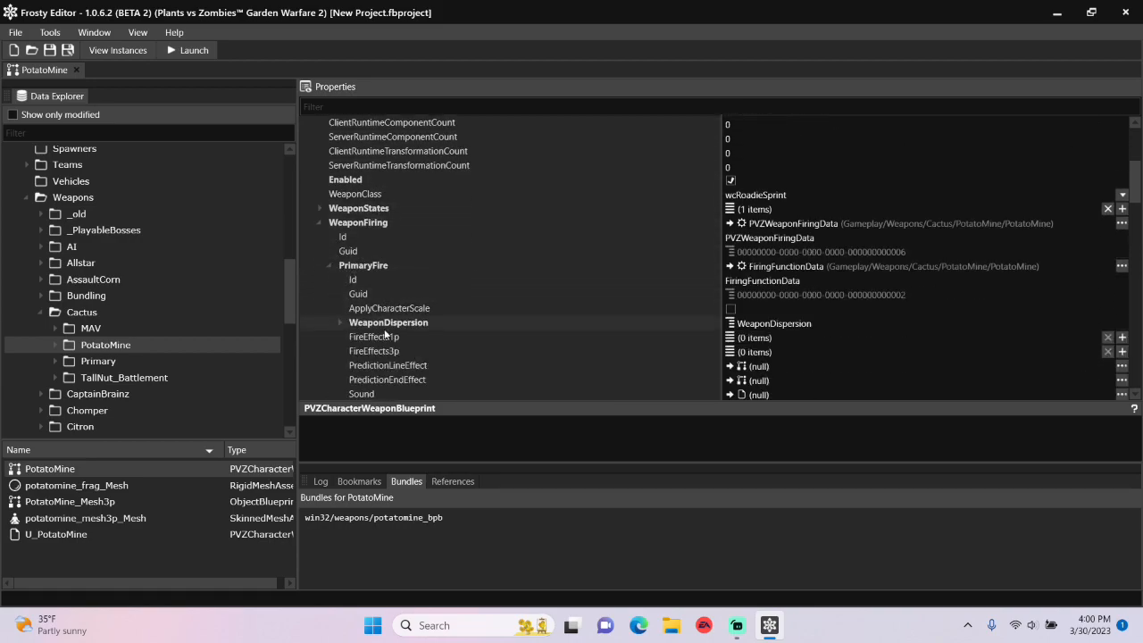
scroll("down", 3)
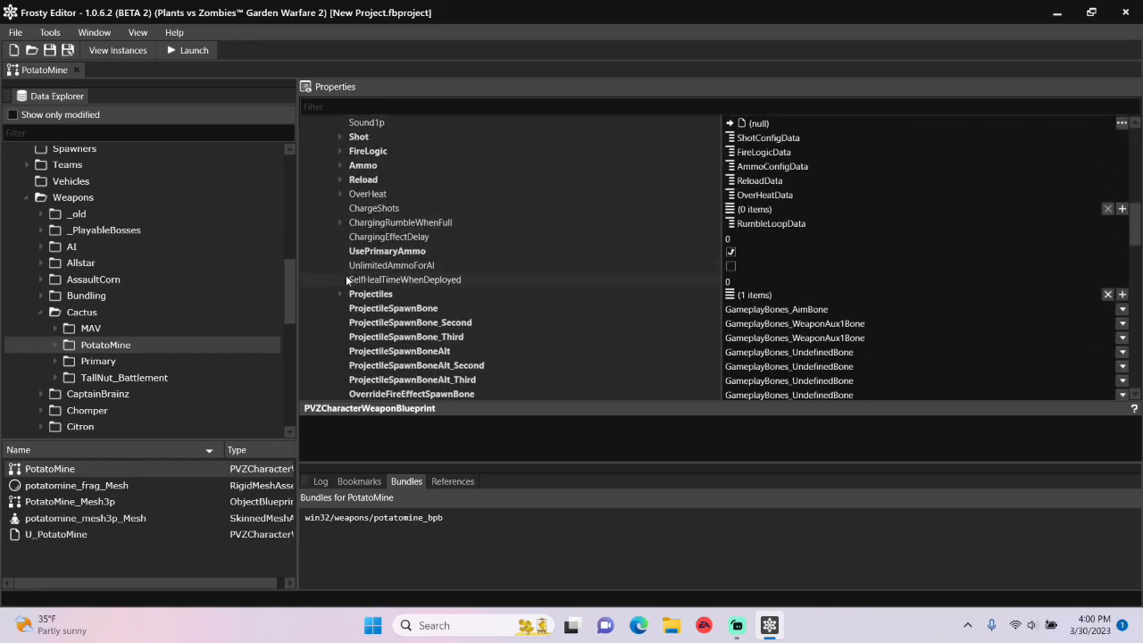
left_click(340, 293)
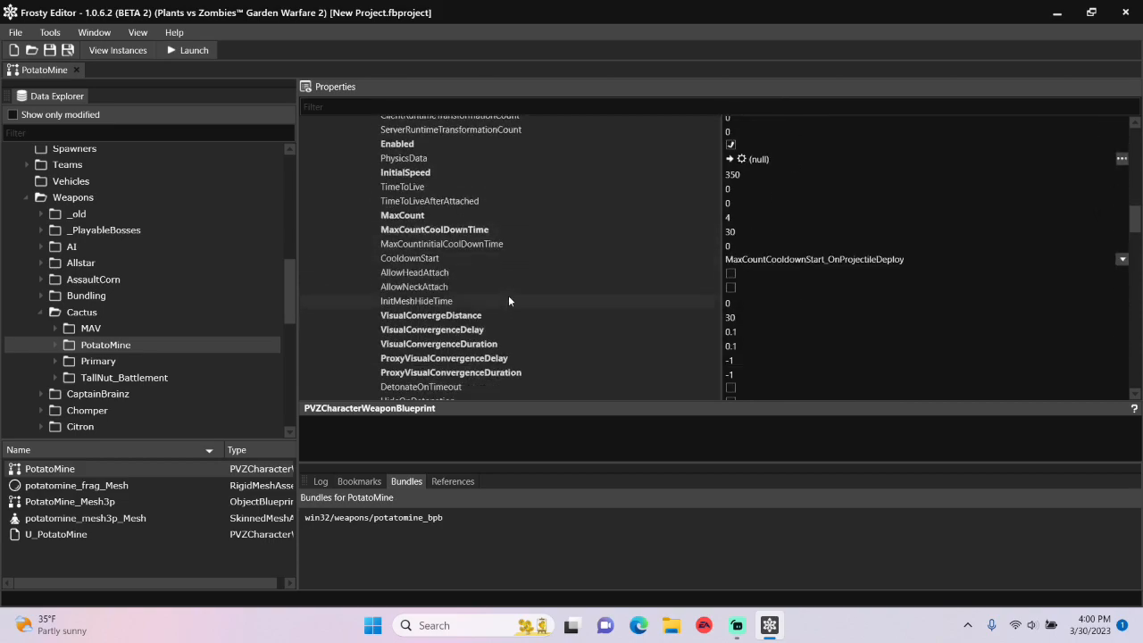
scroll("down", 3)
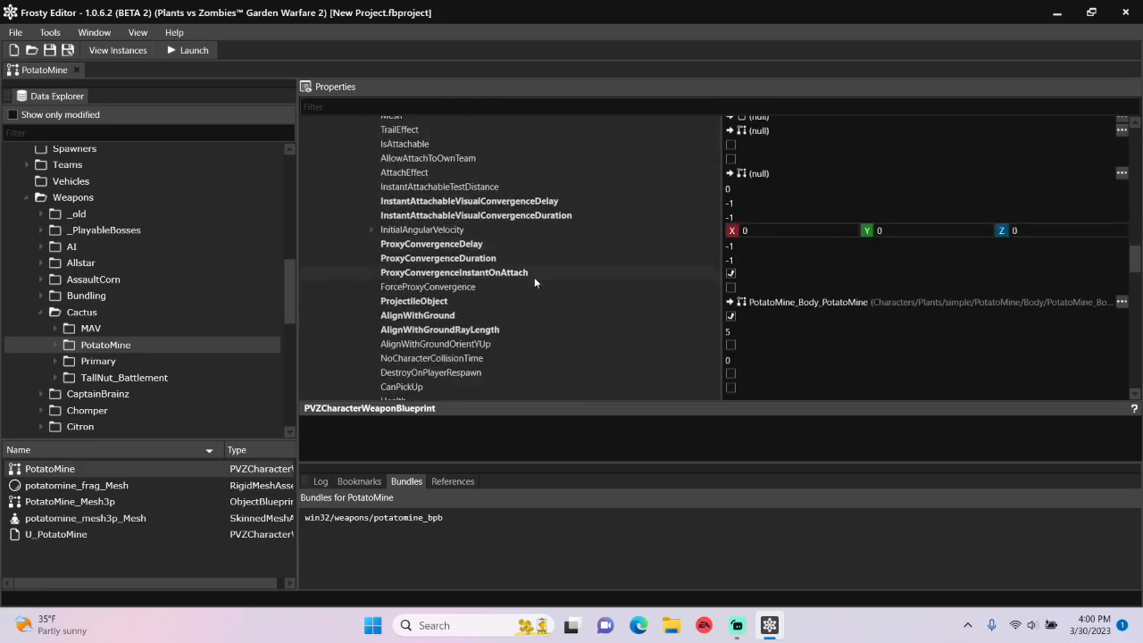
scroll("down", 3)
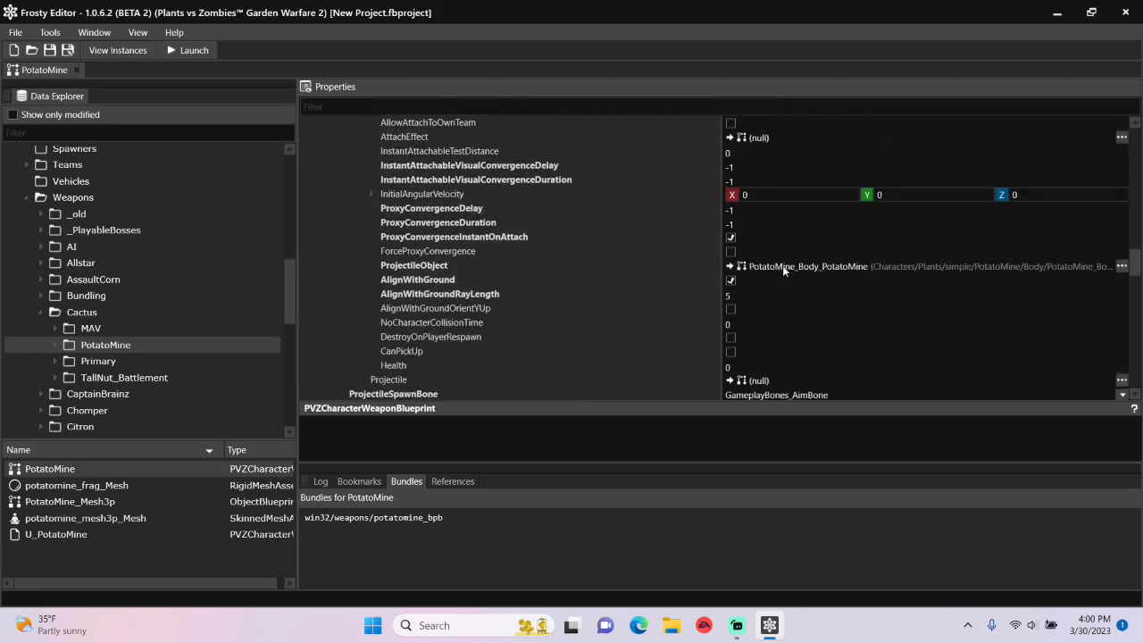
mouse_move(251, 134)
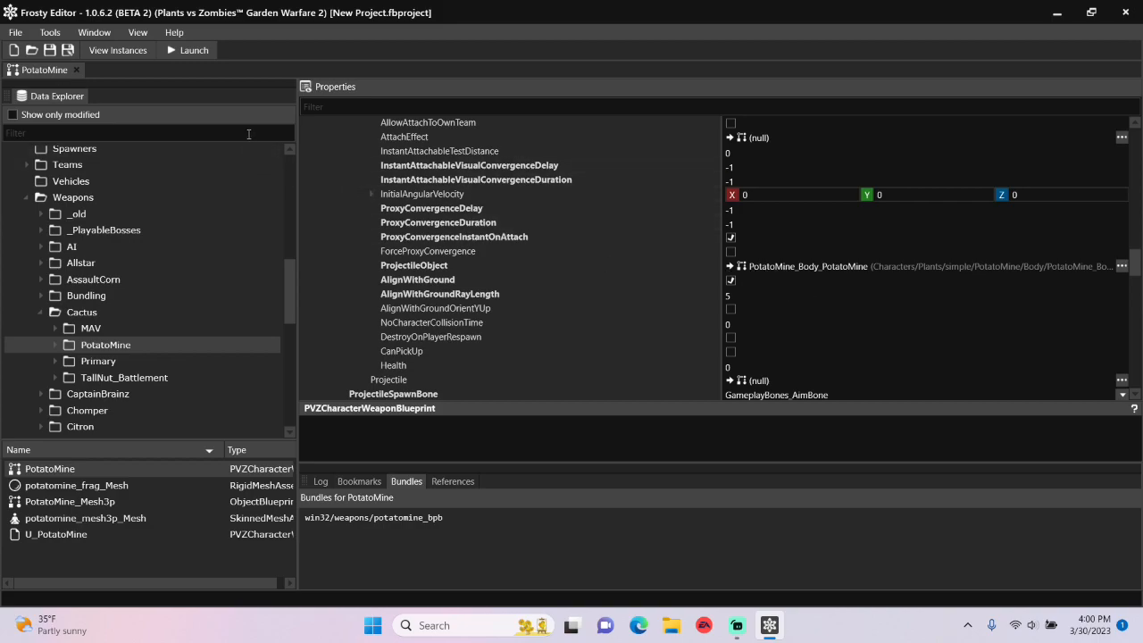
Step: Search 'hotdog', select P_02_01_HotDog_Banger under Worlds > Hub > StoryAssets and assign it as ProjectileObject
type("hot")
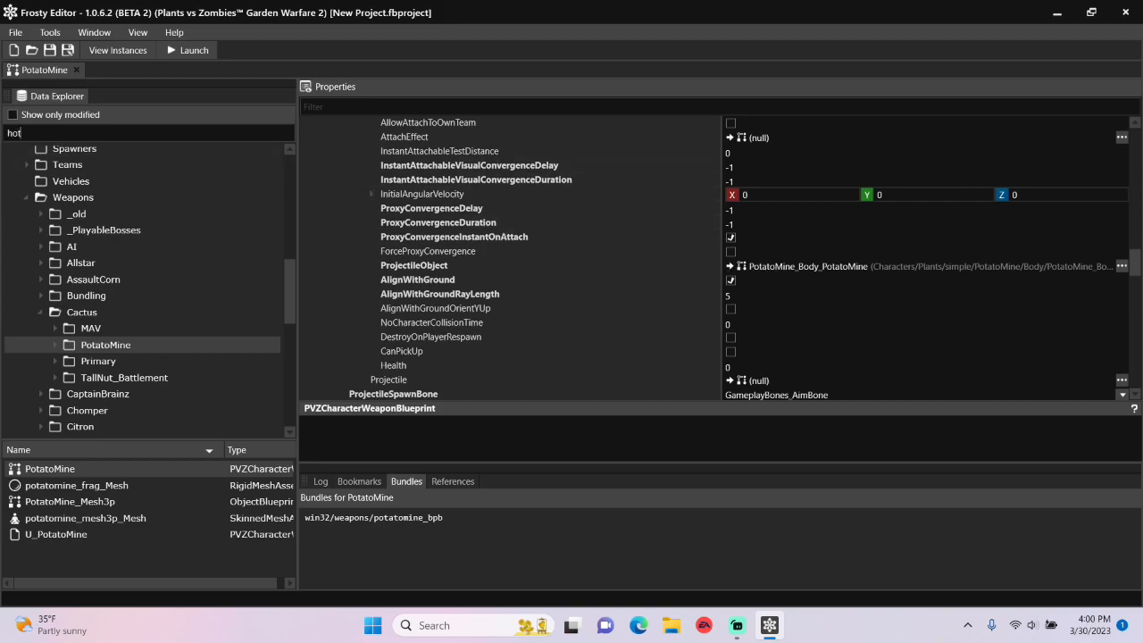
type("dog")
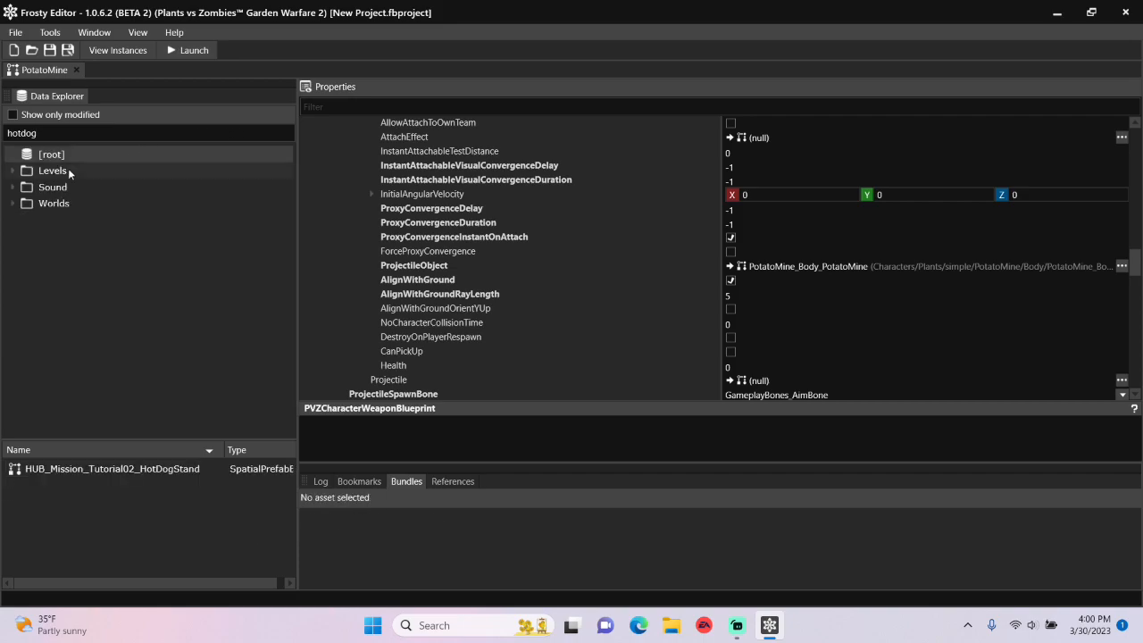
left_click(14, 203)
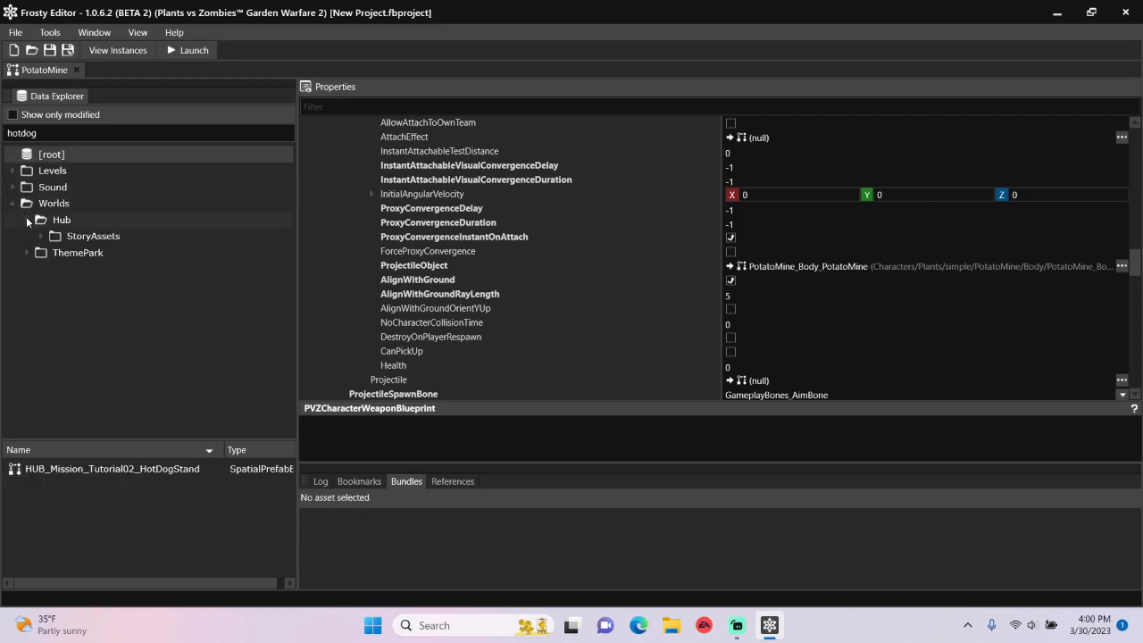
left_click(93, 235)
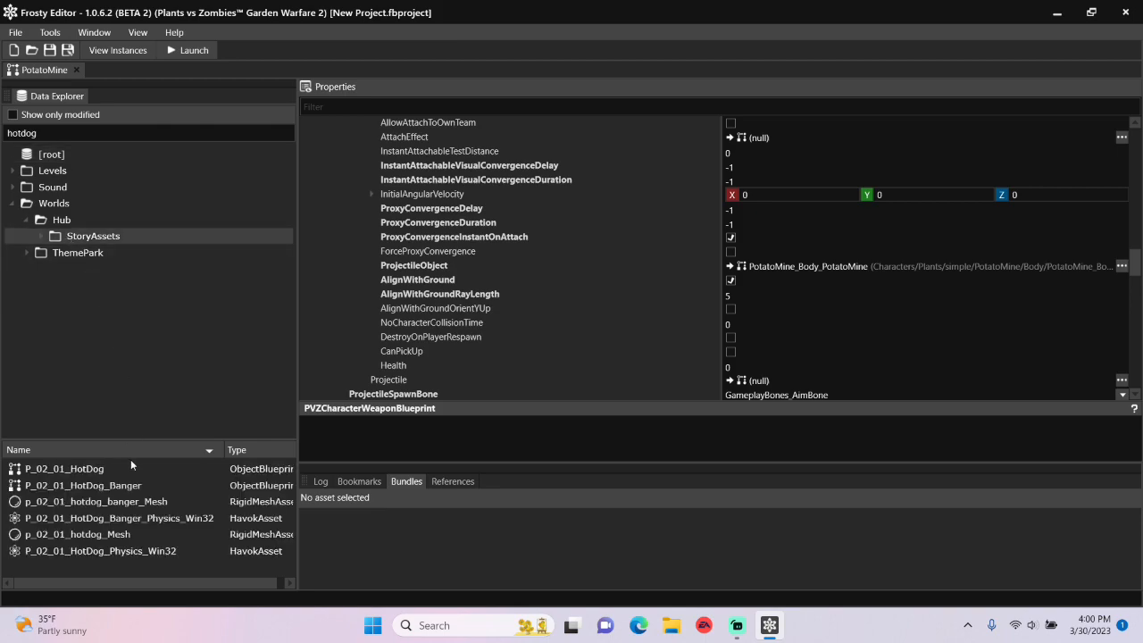
left_click(84, 486)
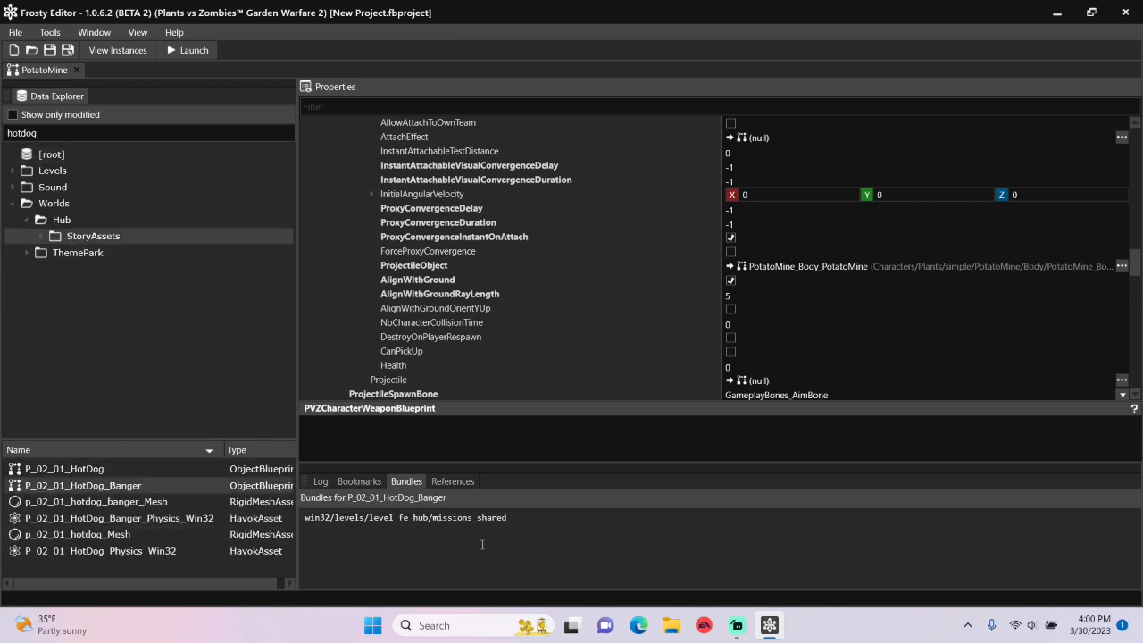
mouse_move(307, 511)
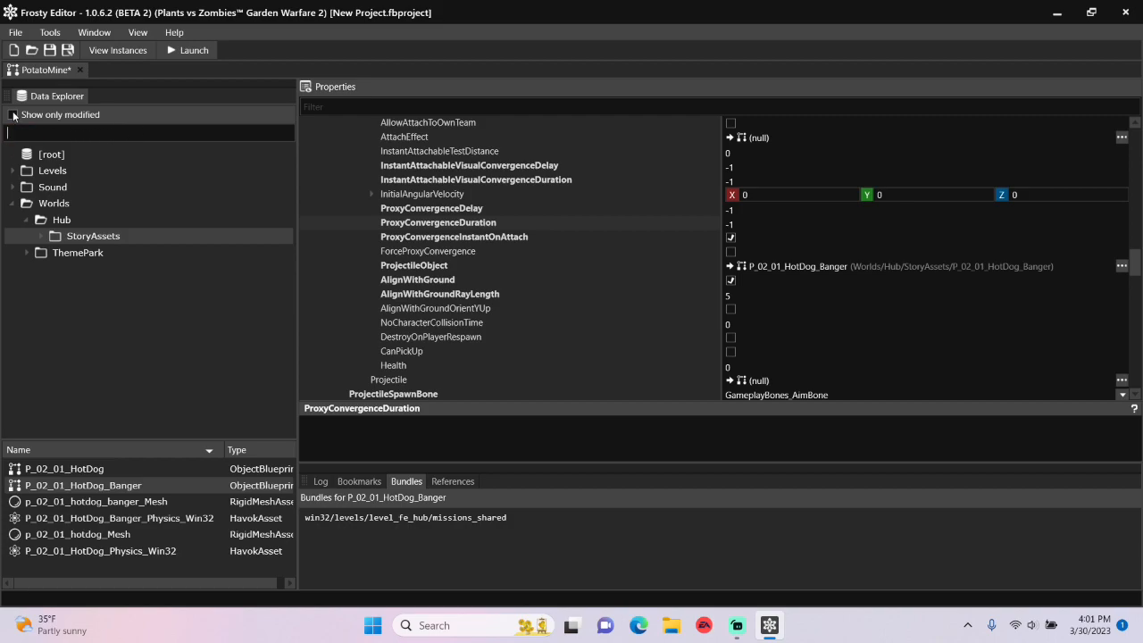
left_click(13, 114)
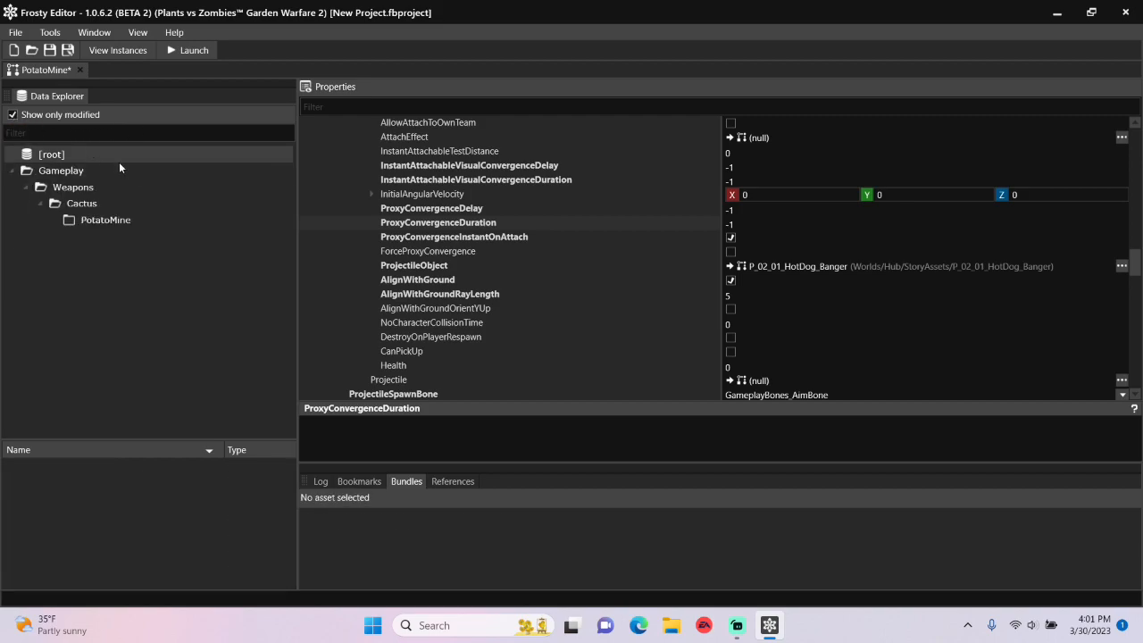
Step: Check PotatoMine's bundle (win32/weapons/potatomine_bpb) via its context options
left_click(105, 219)
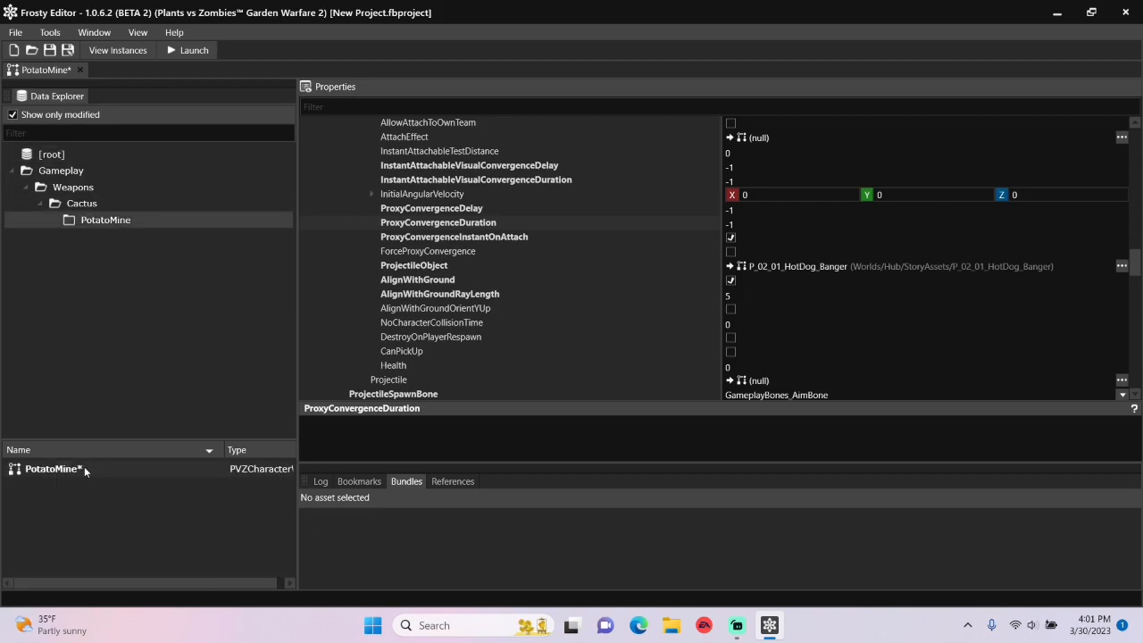
right_click(50, 468)
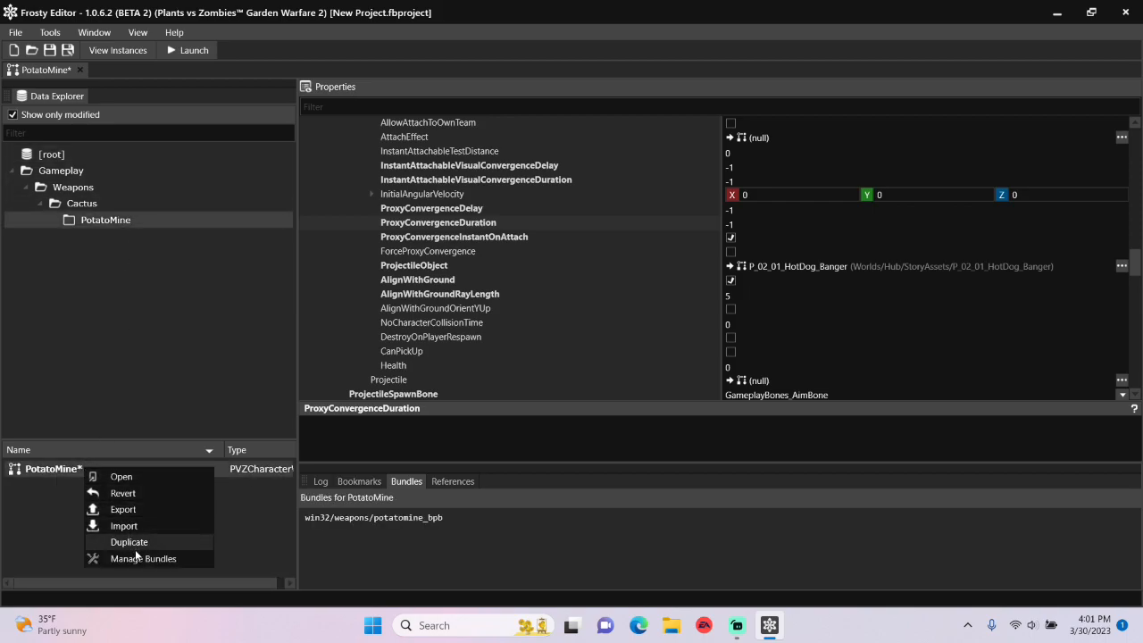
left_click(143, 557)
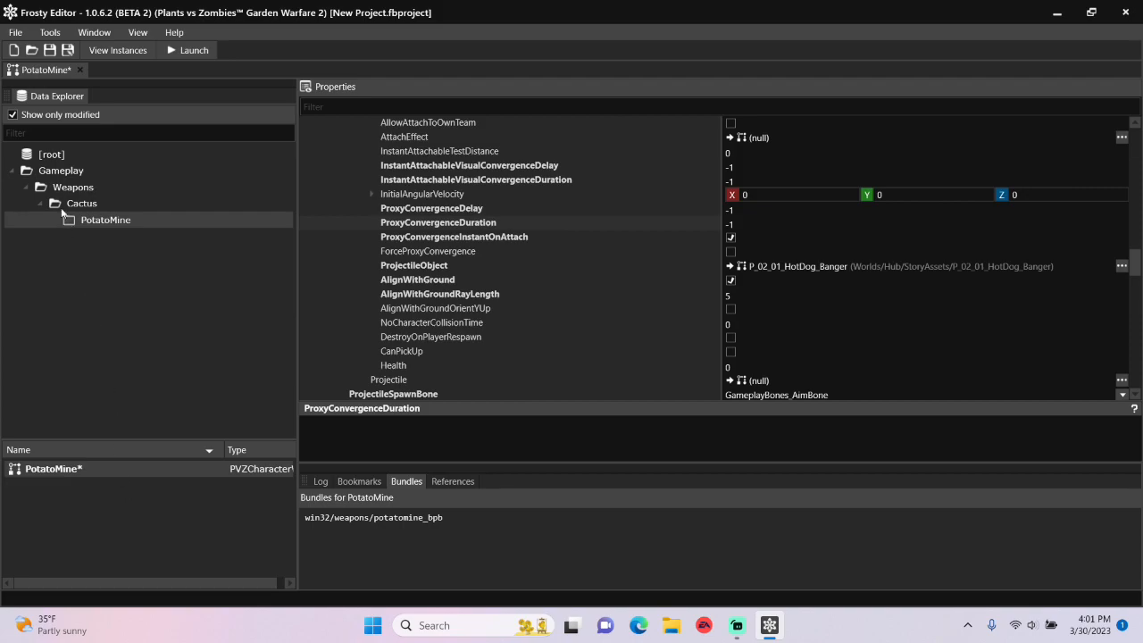
Step: Add P_02_01_HotDog_Banger to the potatomine_bpb bundle via Manage Bundles
left_click(13, 114)
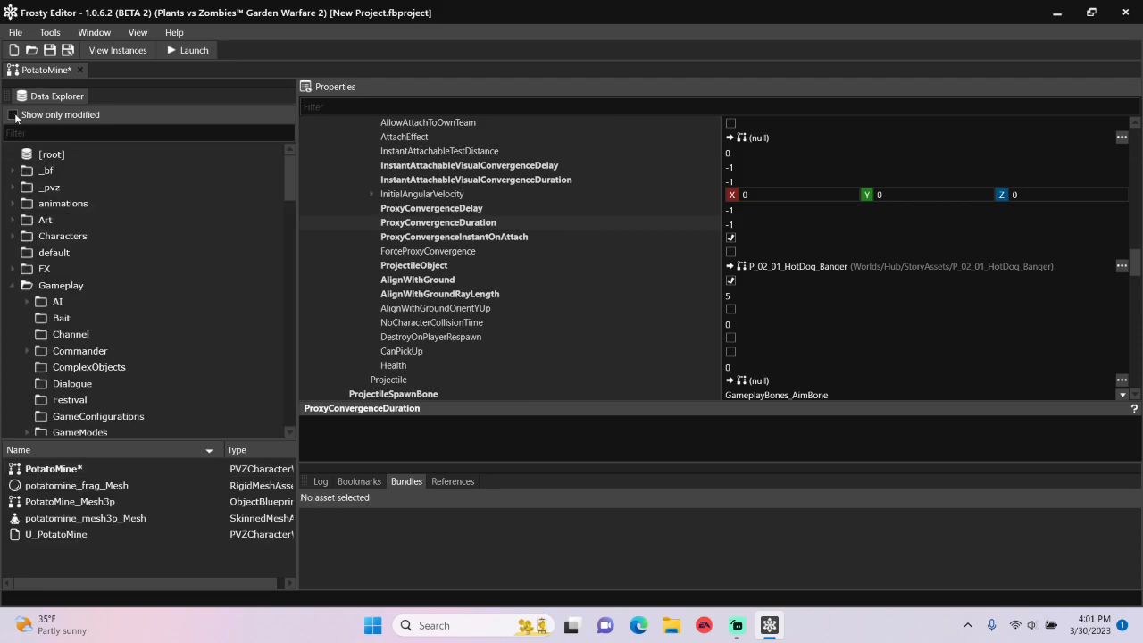
left_click(14, 115)
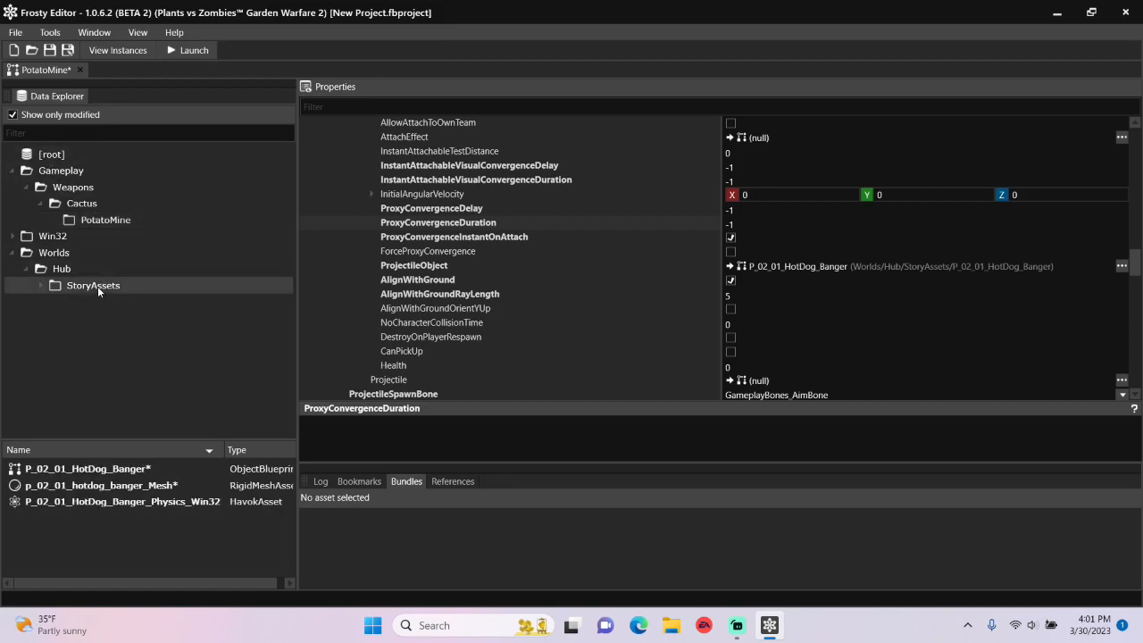
left_click(88, 468)
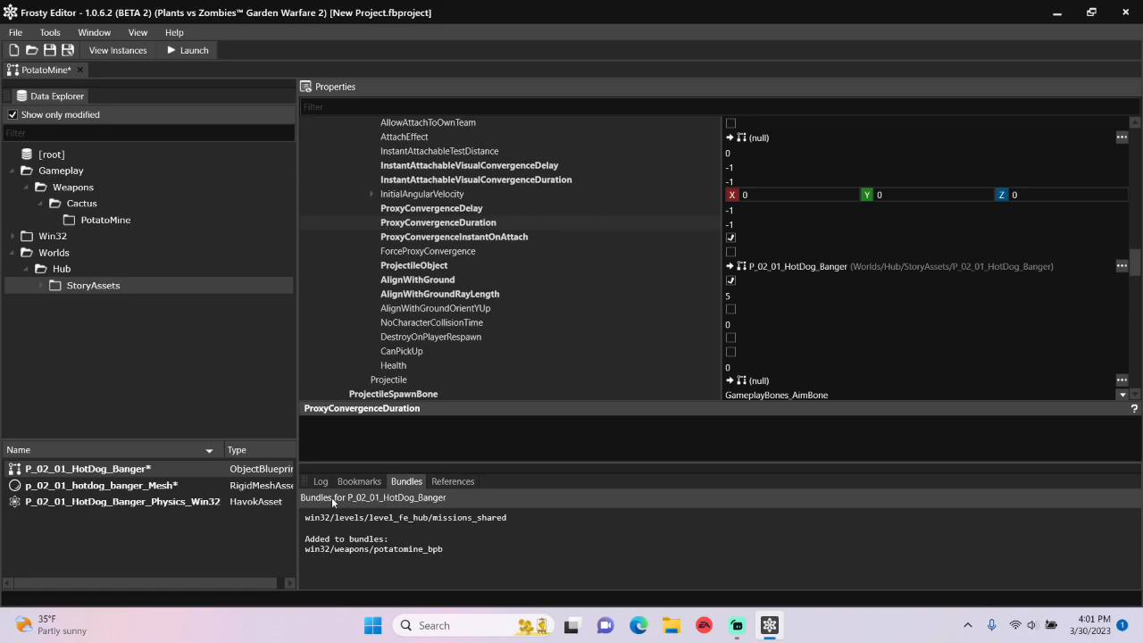
mouse_move(296, 516)
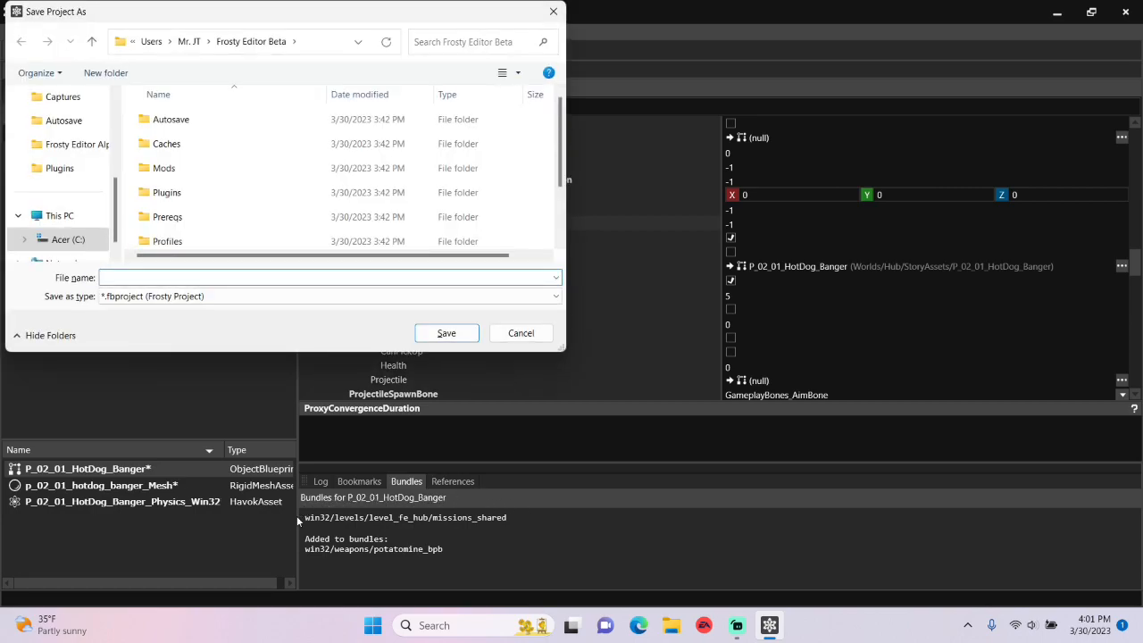
Step: Save the project as 'Hot Dog Mine' and start launching the game
type("Hot Dog")
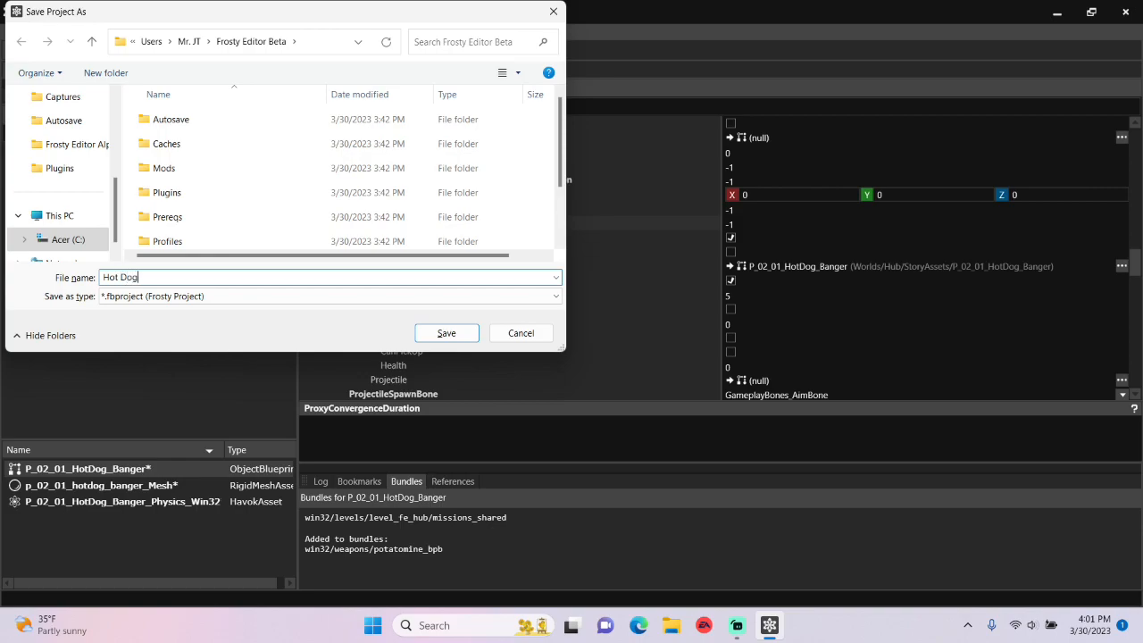
type("Mine")
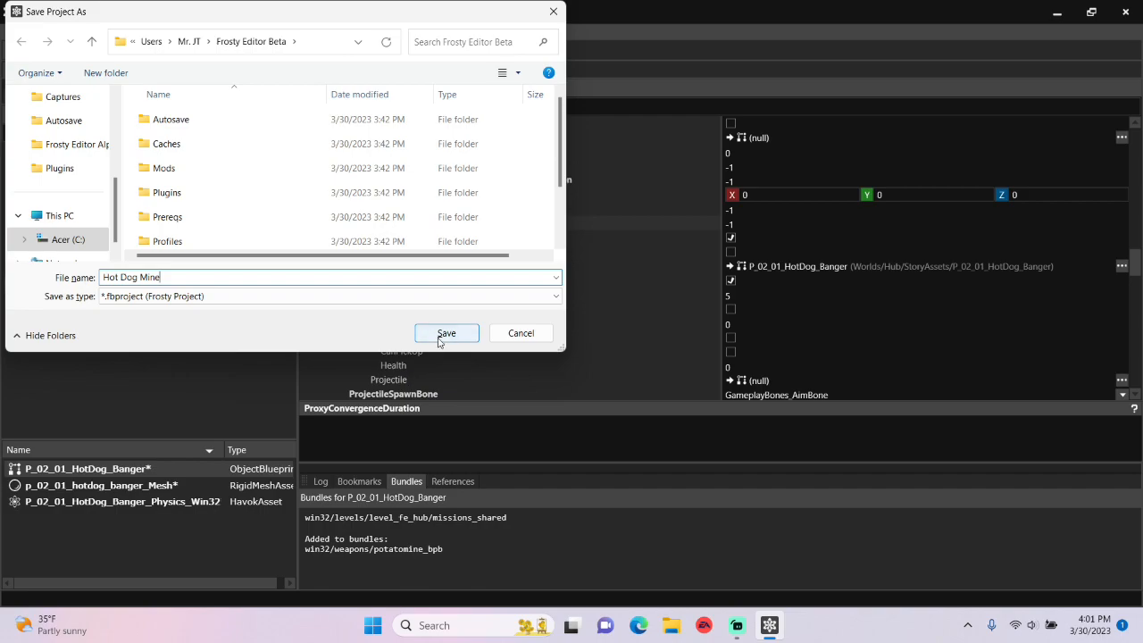
left_click(446, 334)
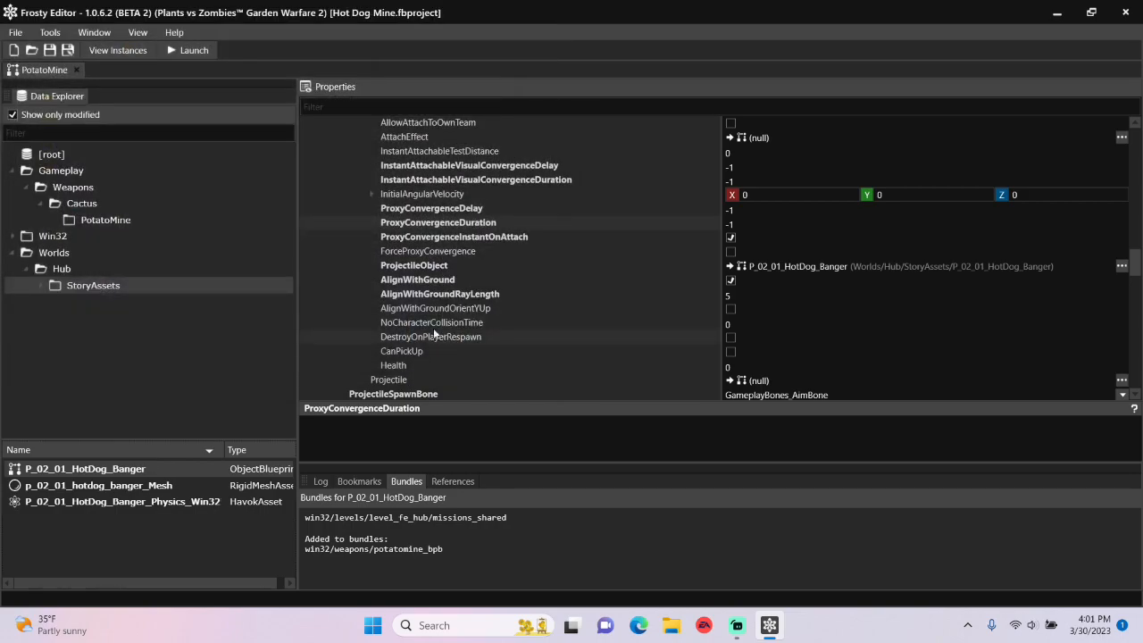
left_click(193, 50)
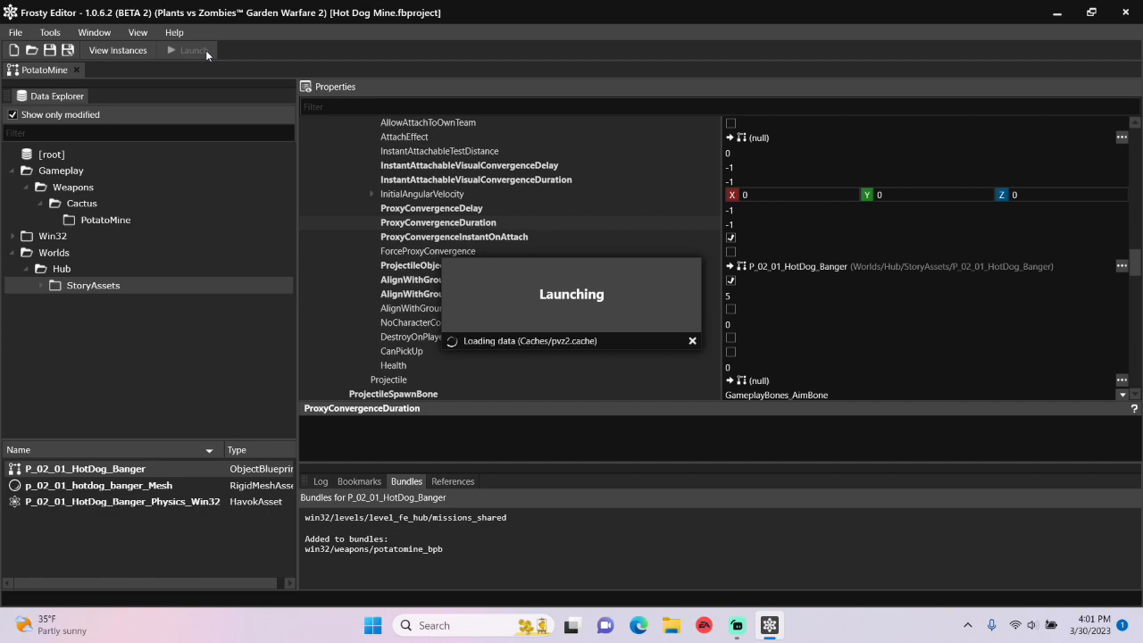
Step: Launch Garden Warfare 2 with the mod so the mine appears as a hotdog
left_click(188, 50)
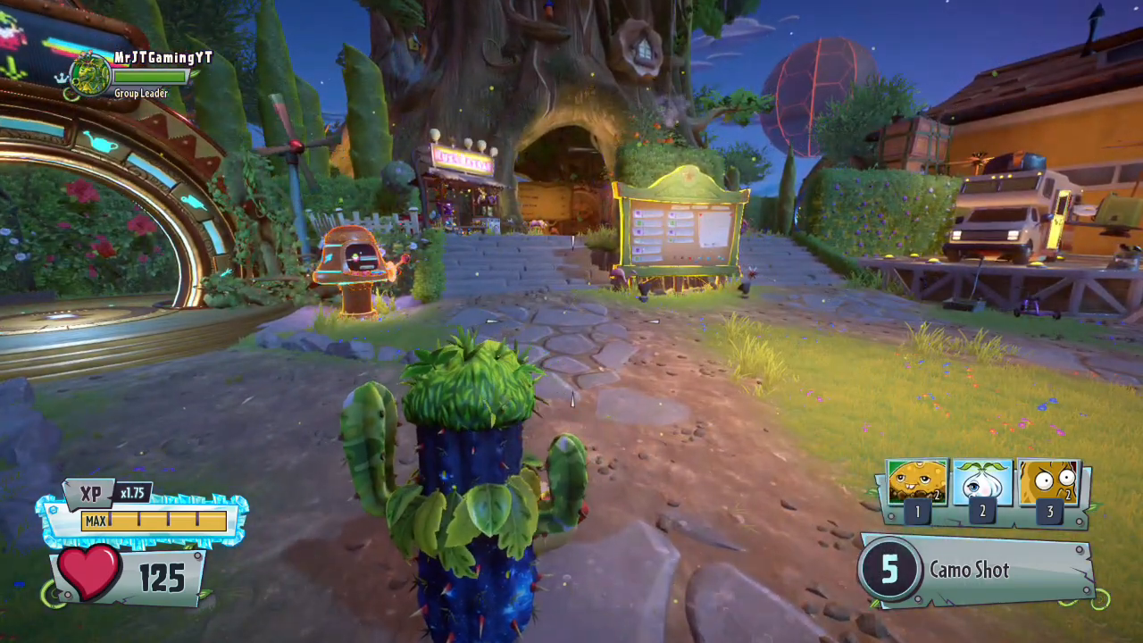
mouse_move(571, 321)
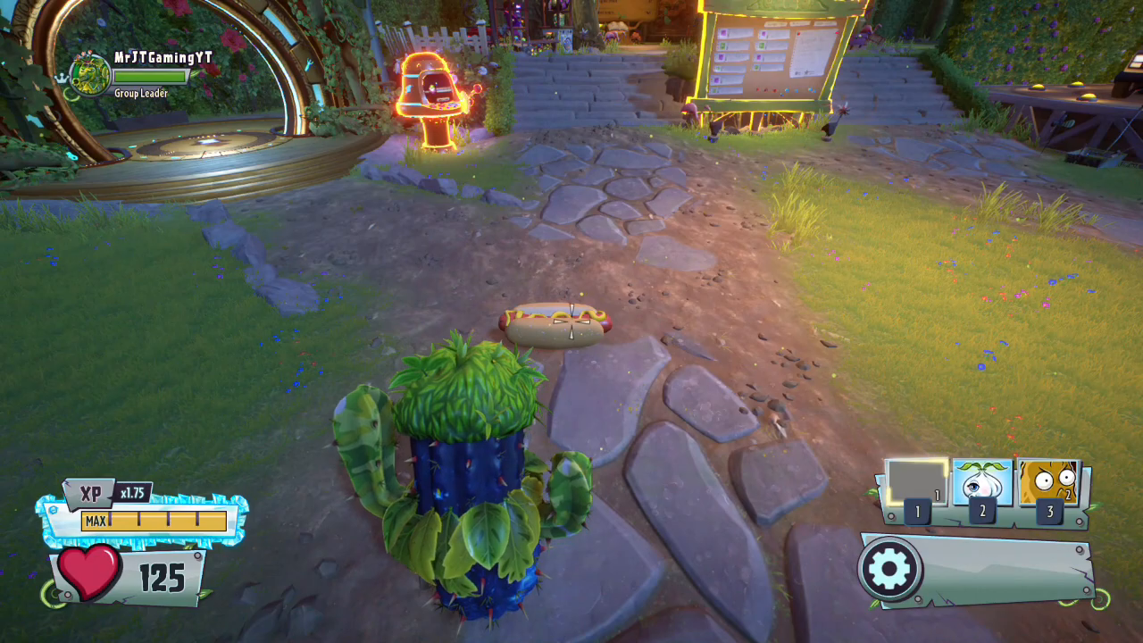